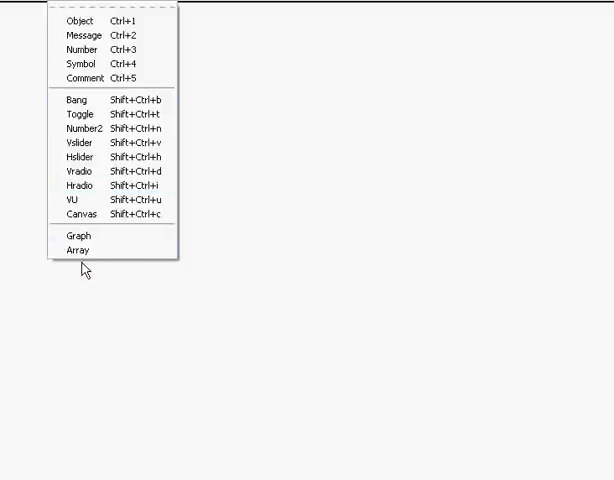
Add a 100-point array named array1 with saved contents in its own graph.
click(76, 249)
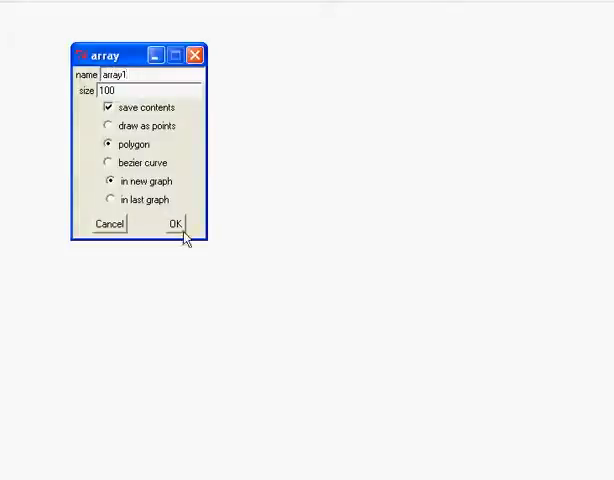
click(174, 222)
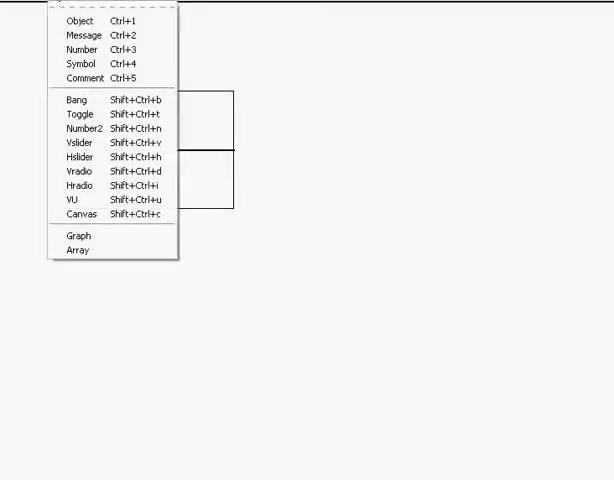
Place a bang beside array1 and an object box beneath it for openpanel.
click(76, 248)
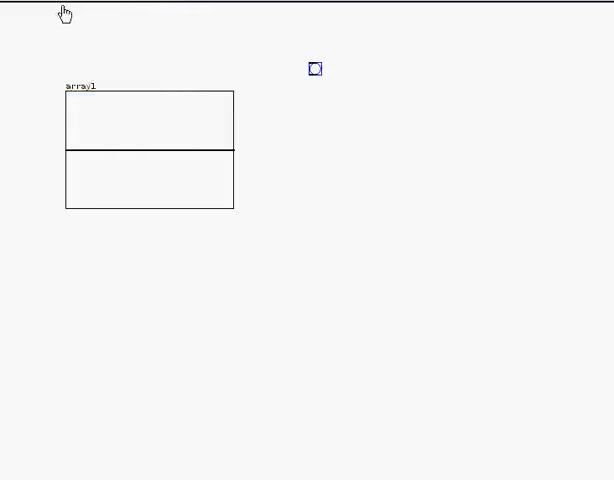
click(60, 7)
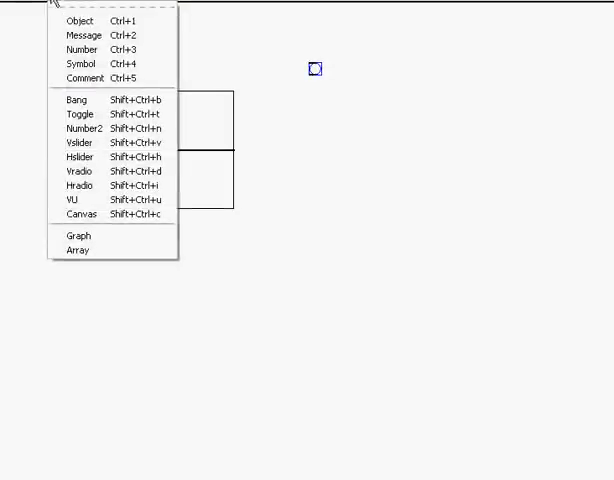
click(77, 249)
text(r)
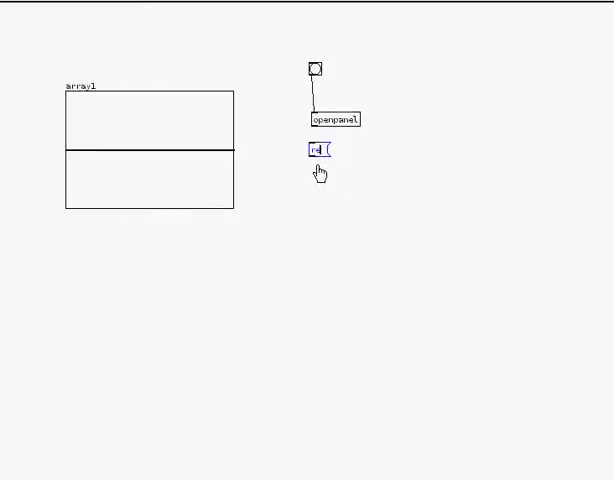
Type the message 'read -resize $1 array1' under openpanel.
text(ead -r)
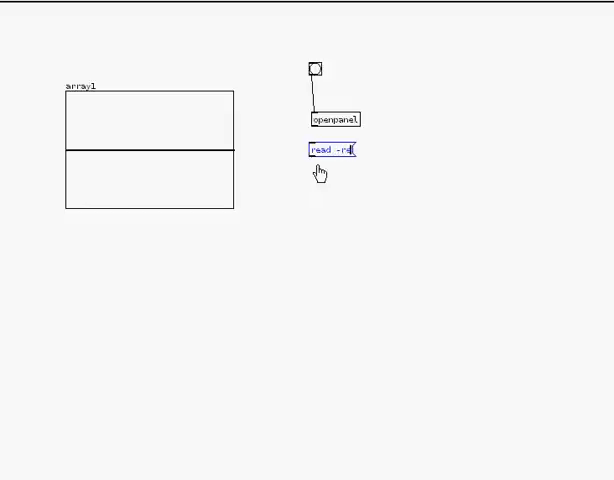
text(esize)
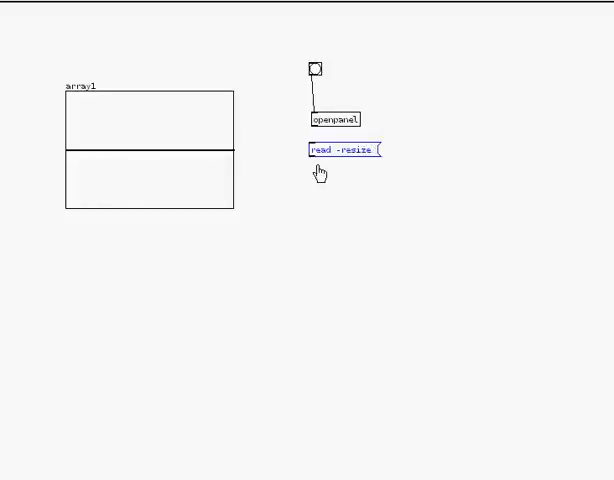
text($1)
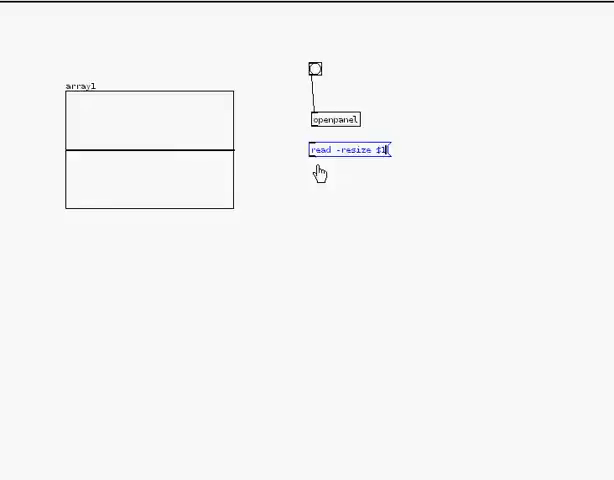
text(array1)
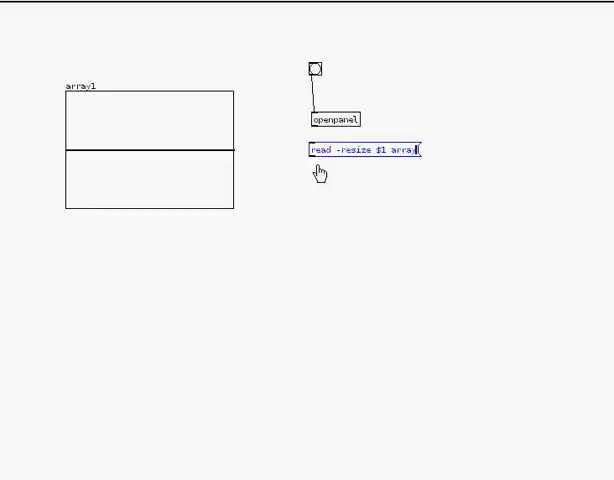
text(()
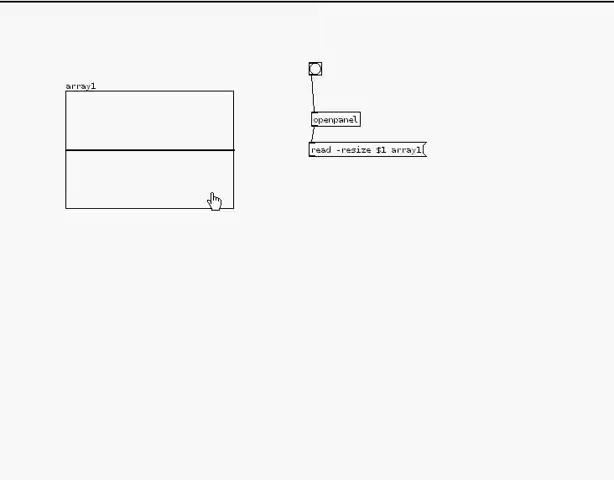
mouse_move(379, 162)
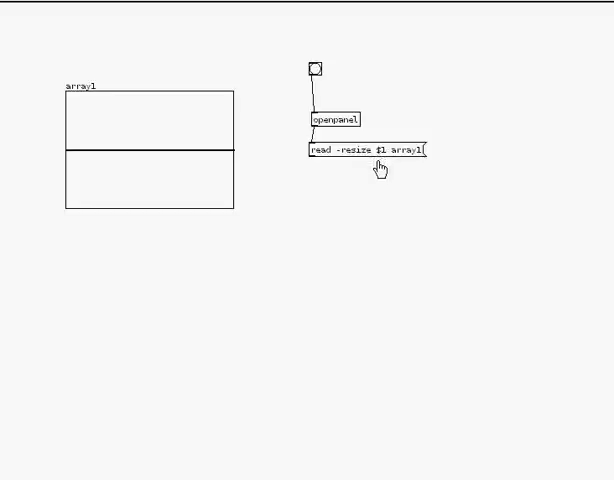
mouse_move(410, 163)
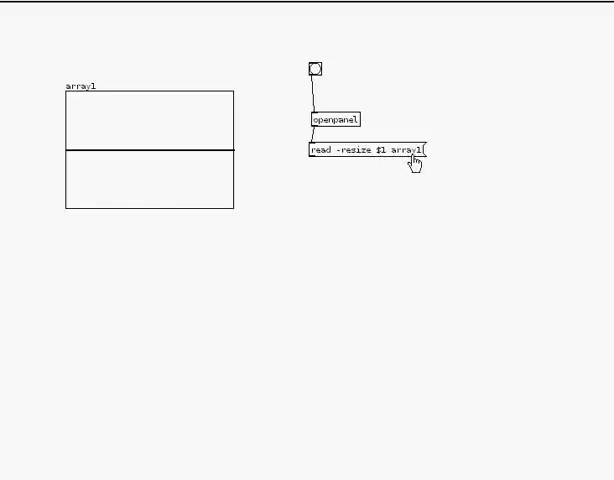
mouse_move(405, 170)
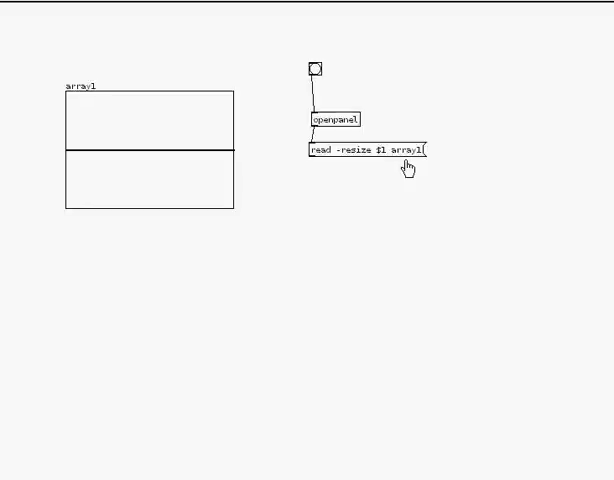
mouse_move(376, 202)
text(sound)
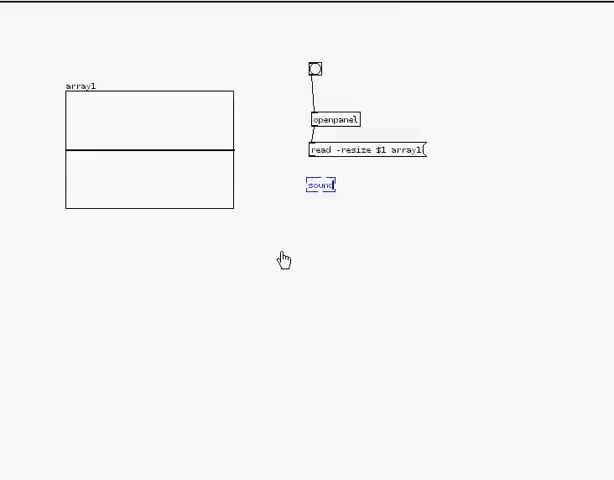
Create a soundfiler object under the read message.
text(filer)
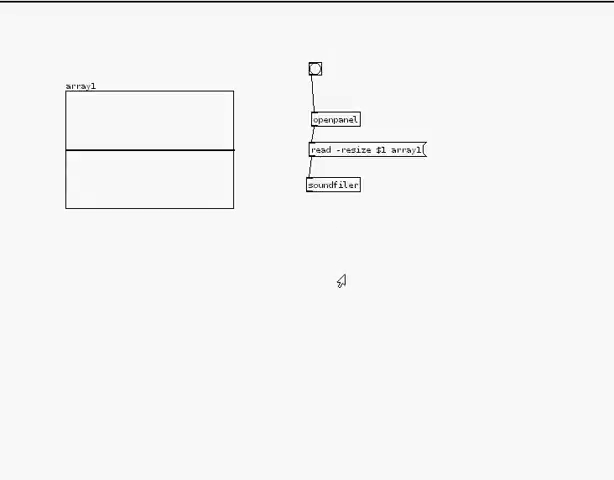
mouse_move(322, 102)
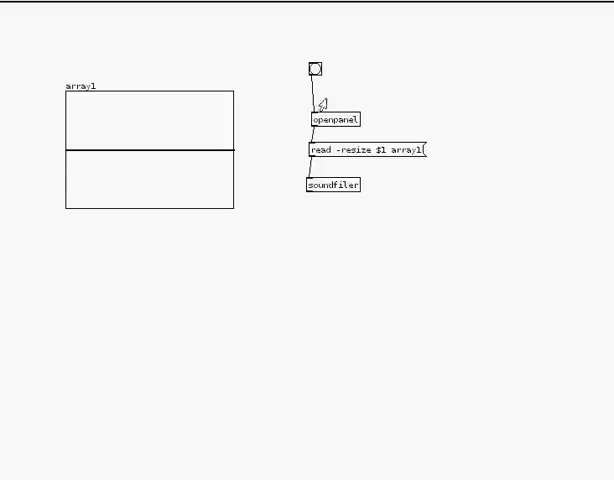
Trigger the bang and load Sound 4 Piano.wav into array1.
click(315, 67)
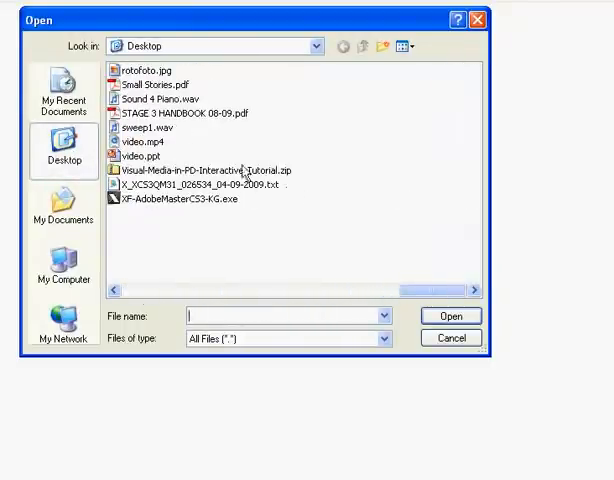
click(160, 99)
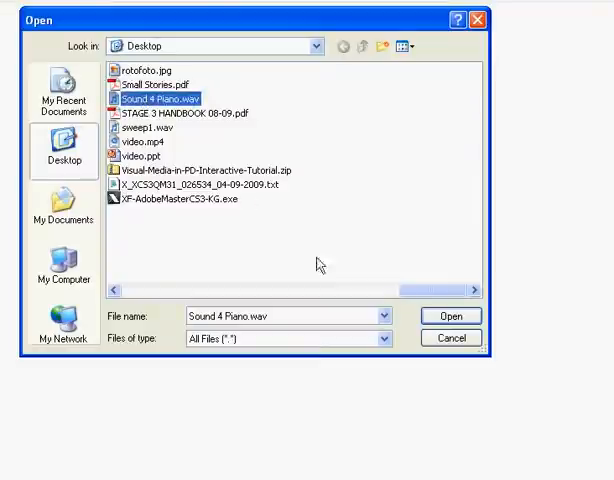
click(451, 315)
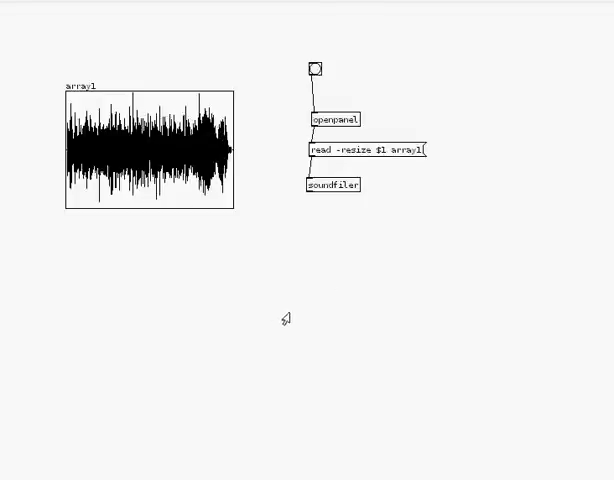
mouse_move(345, 268)
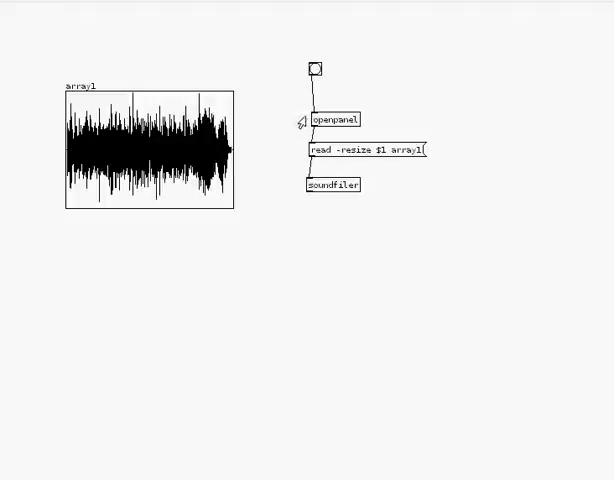
mouse_move(55, 5)
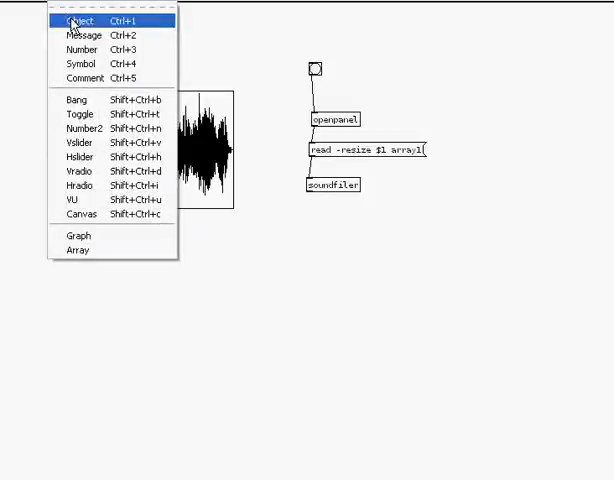
Place a new object box for tabplay~ right of the loading chain.
click(77, 21)
text(tabplay~)
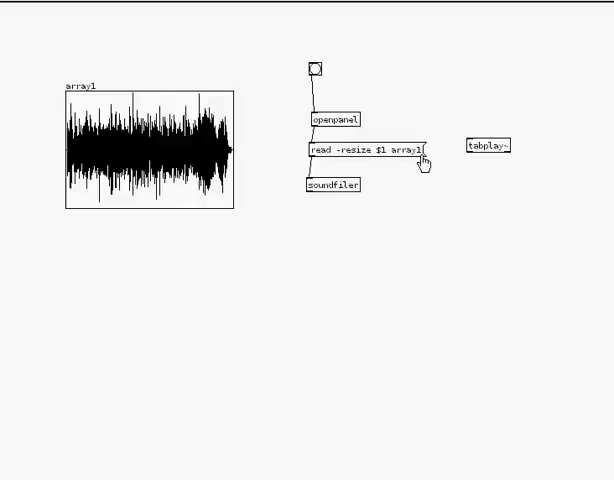
mouse_move(420, 163)
text(stop)
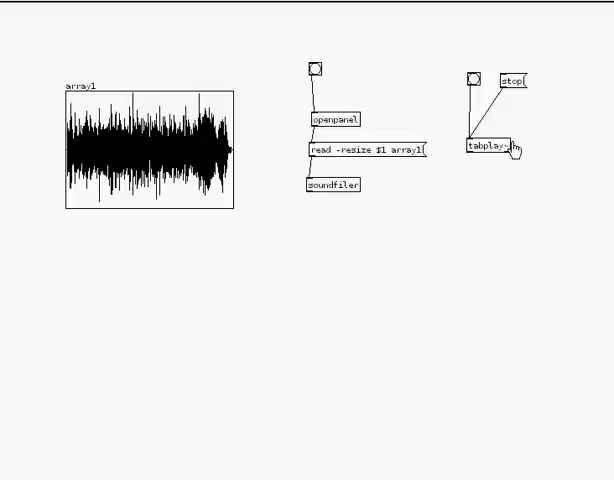
Edit the player object to read 'tabplay~ array1'.
click(490, 148)
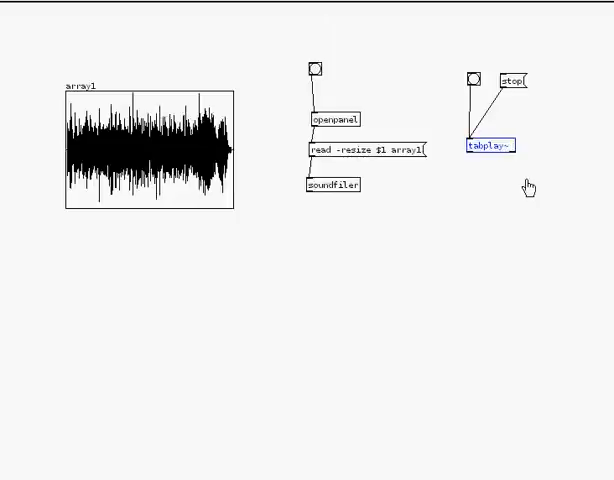
text(array1)
text(dac~)
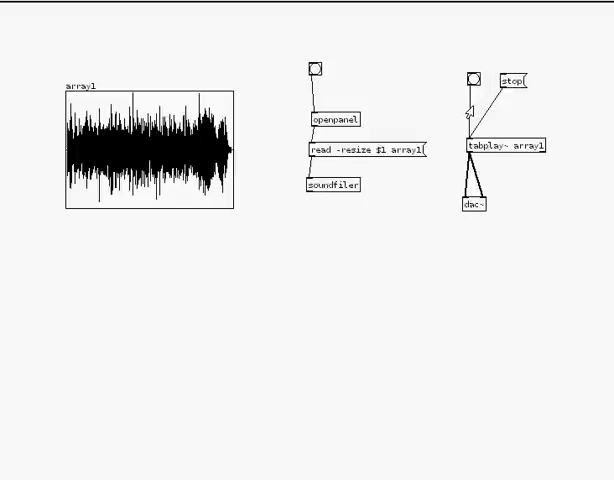
mouse_move(62, 7)
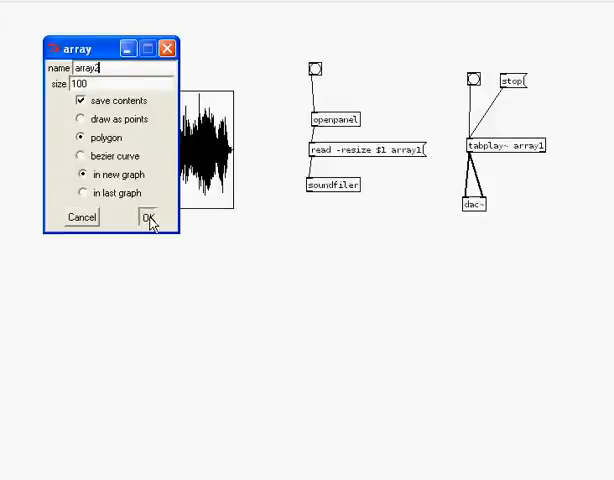
Create the second array named array2.
click(146, 217)
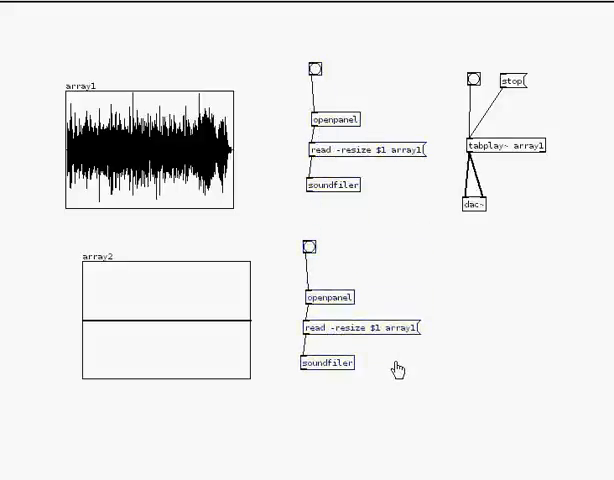
mouse_move(363, 366)
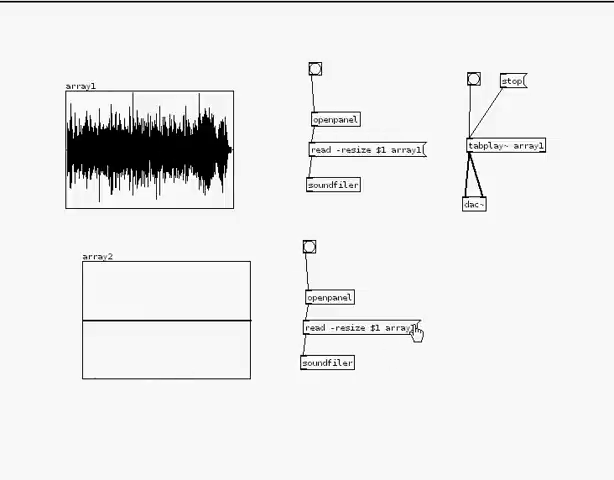
Point the copied read message at array2 and load sweep1.wav.
click(357, 329)
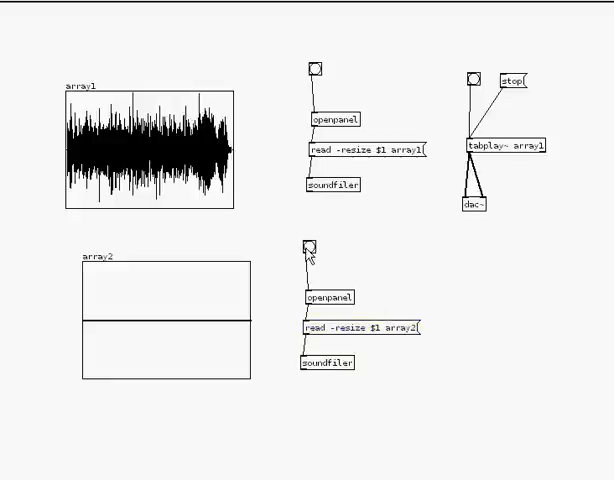
click(309, 246)
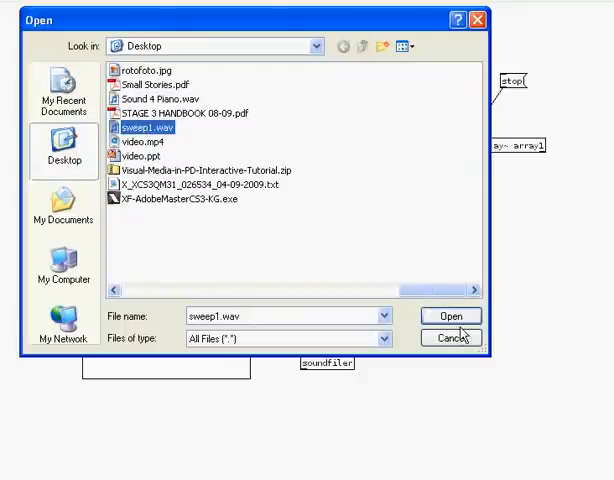
click(451, 316)
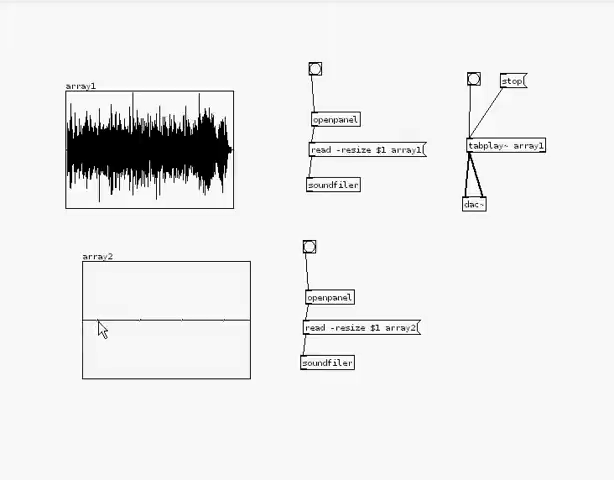
mouse_move(140, 330)
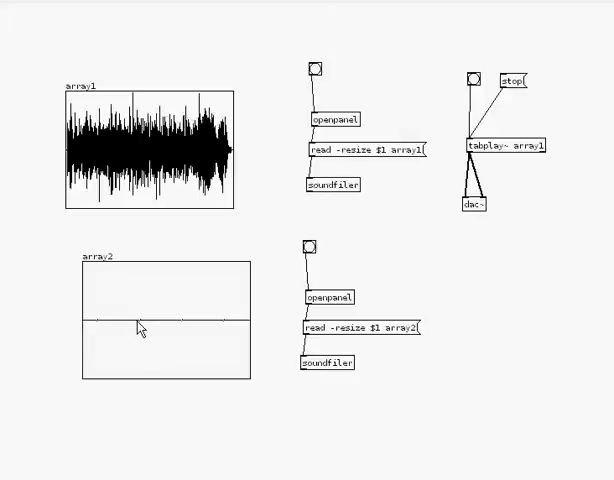
mouse_move(222, 328)
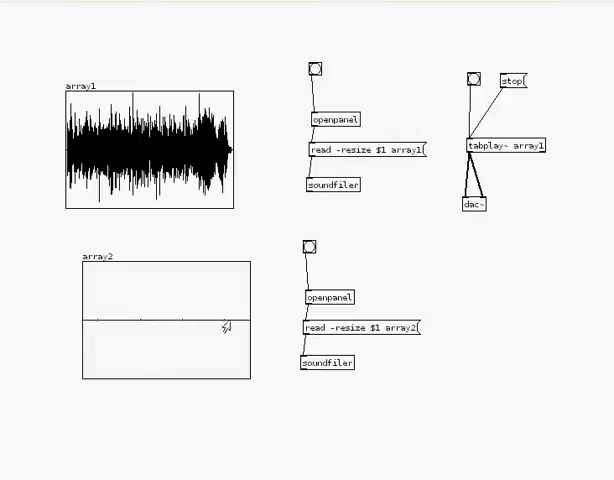
mouse_move(193, 355)
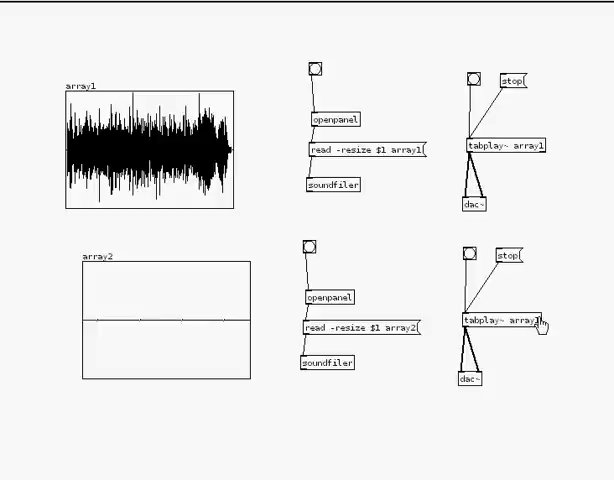
Set the copied tabplay~ argument to array2 and bang it to play.
click(500, 321)
text(2)
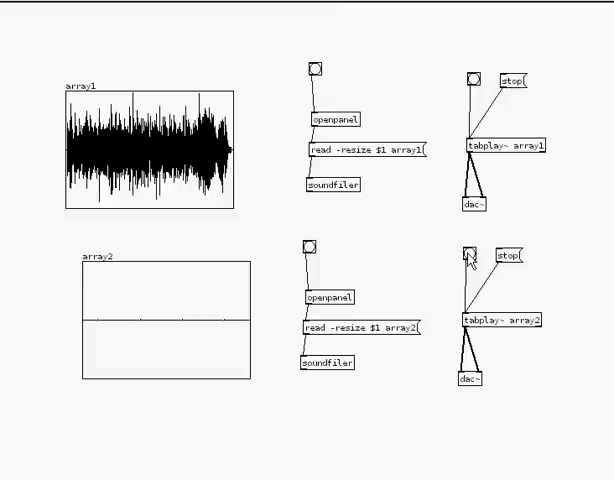
click(472, 77)
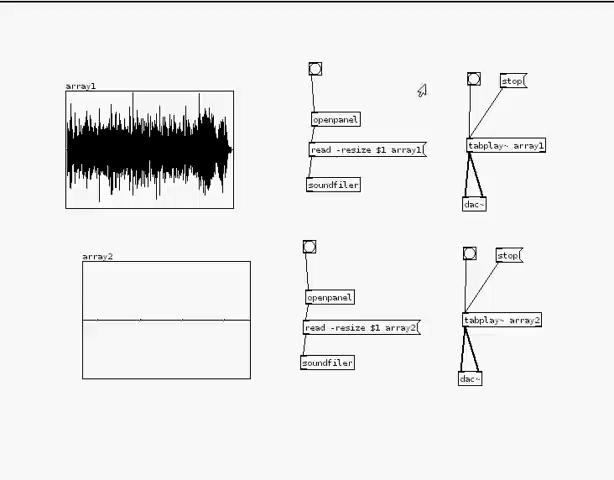
mouse_move(503, 291)
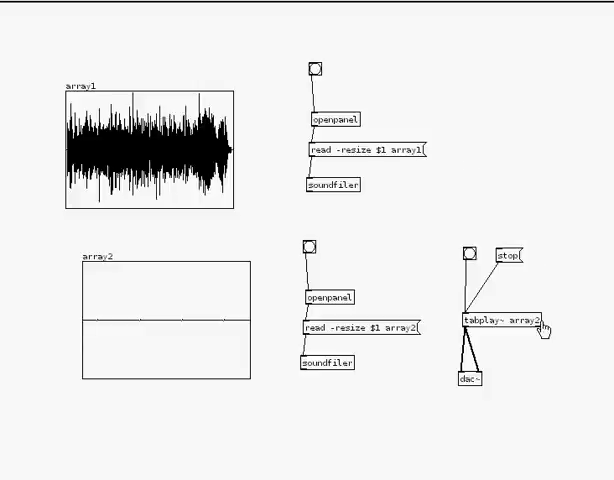
Edit the remaining tabplay~ object's table argument, typing 'array1' into it.
click(503, 321)
text(set )
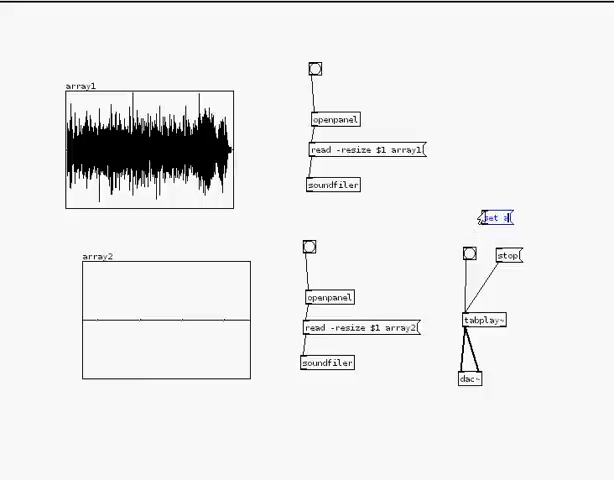
text(array1)
text(set array2)
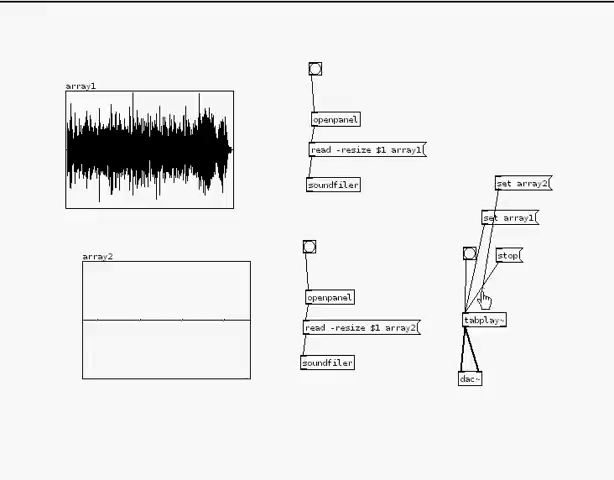
mouse_move(564, 288)
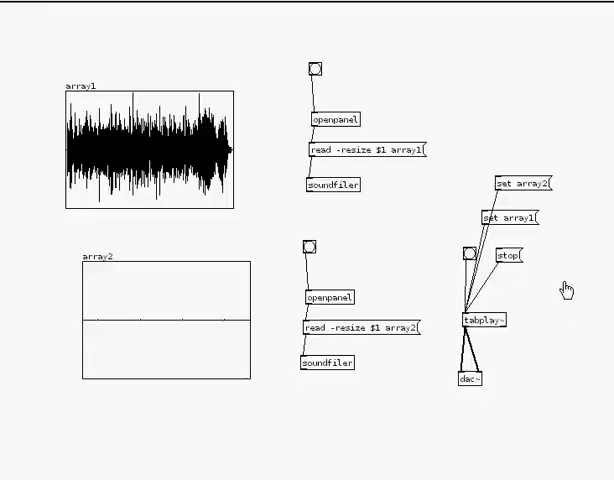